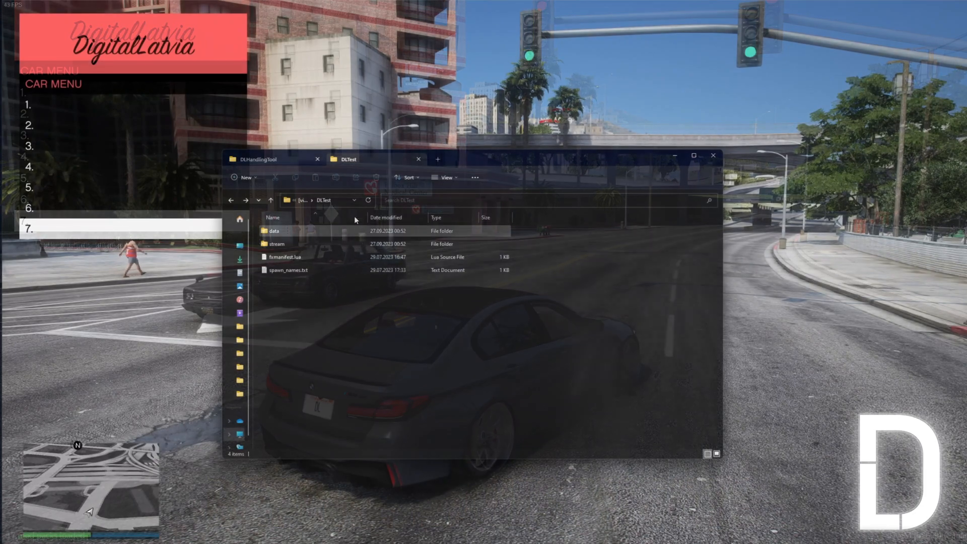
View handling_configs.json's per-class values, then return to the 18performante handling.meta.
left_click(259, 159)
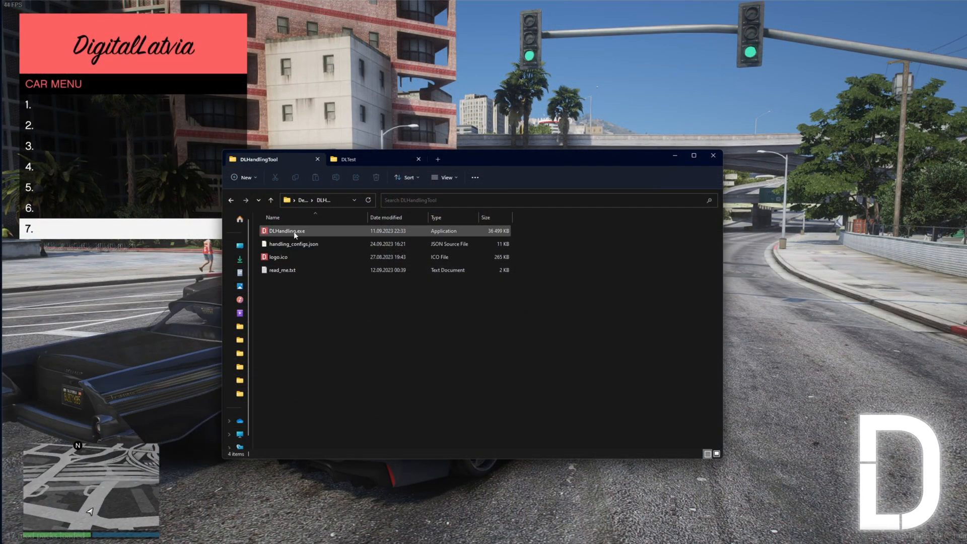
mouse_move(290, 244)
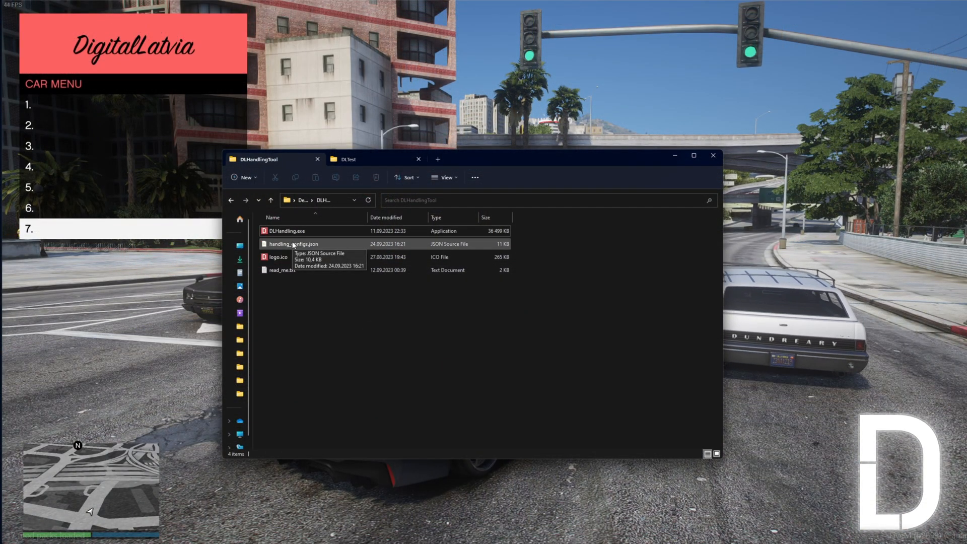
double_click(291, 243)
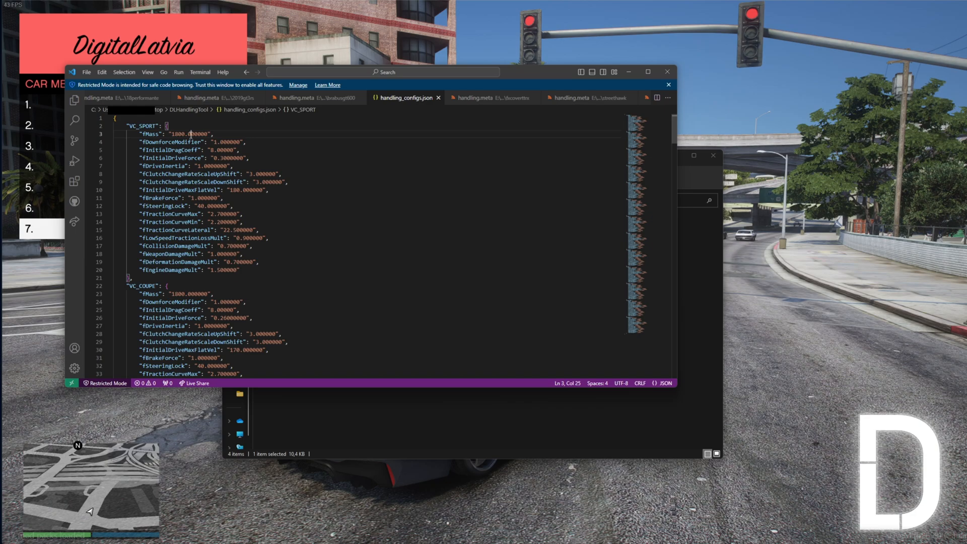
scroll("down", 3)
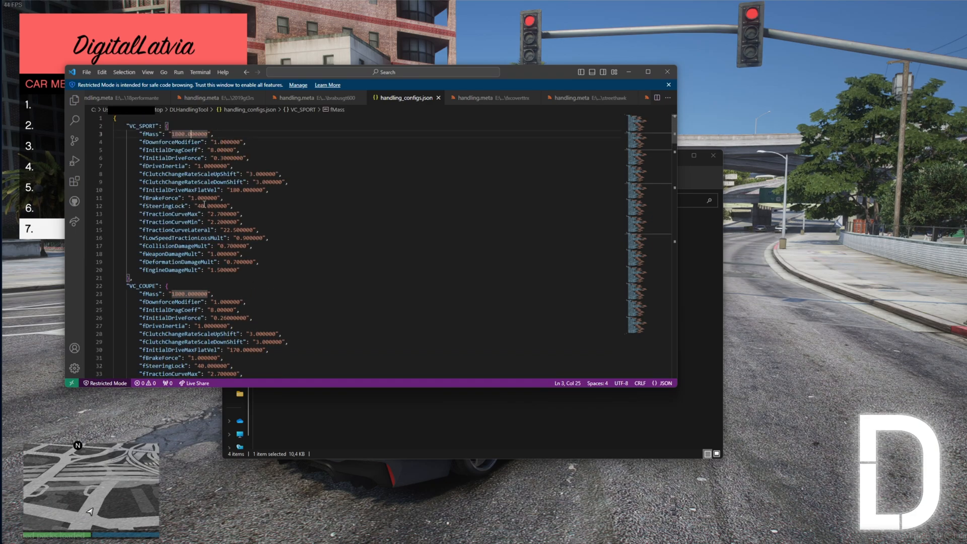
left_click(114, 98)
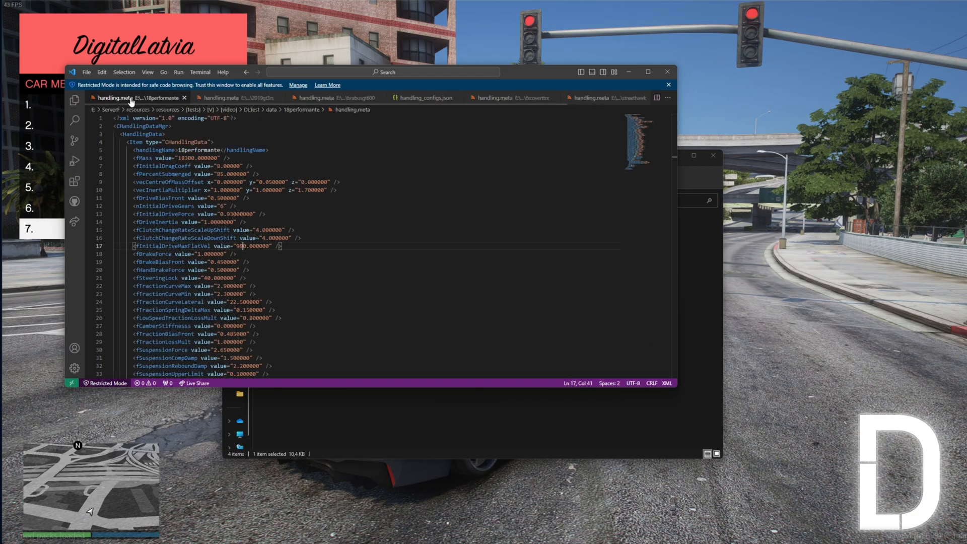
mouse_move(176, 158)
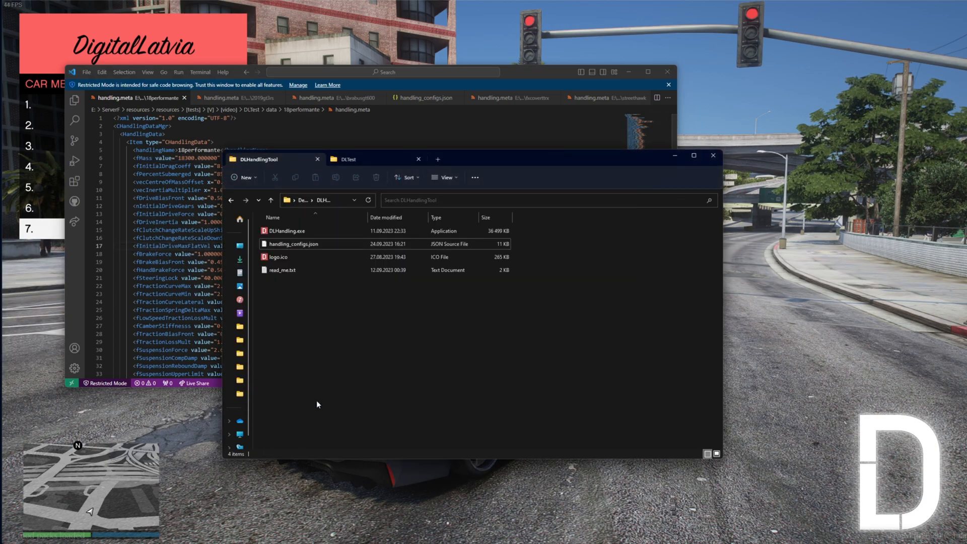
Launch DLHandling.exe and begin selecting a directory to process.
left_click(287, 231)
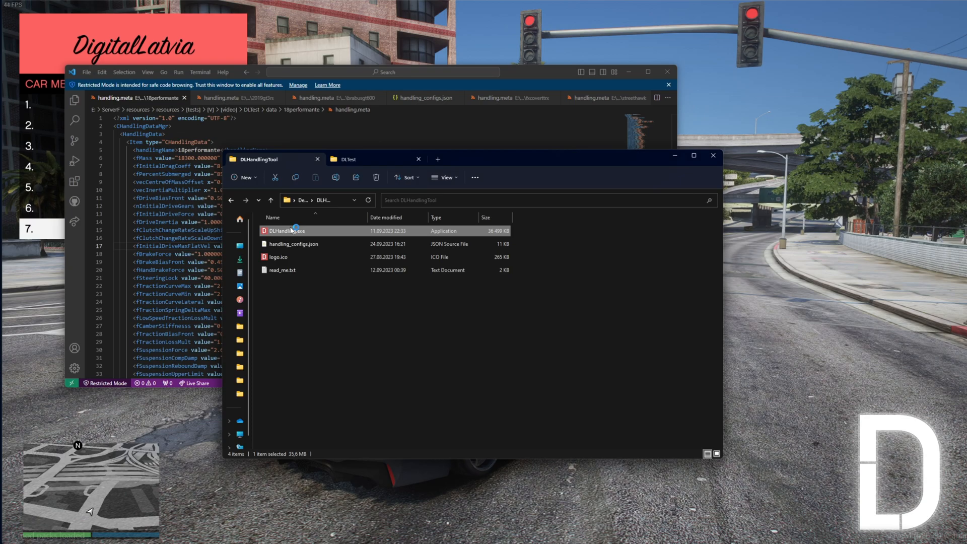
double_click(283, 230)
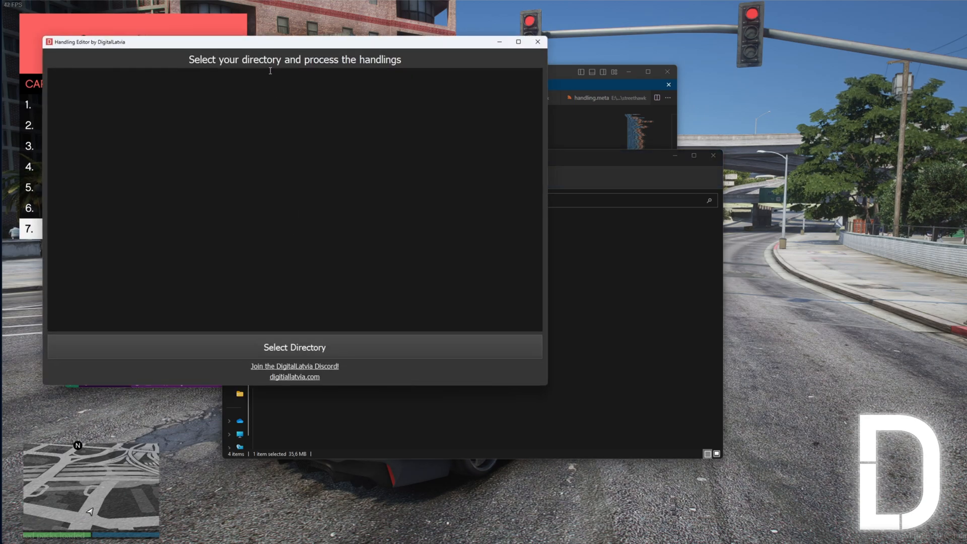
left_click(294, 348)
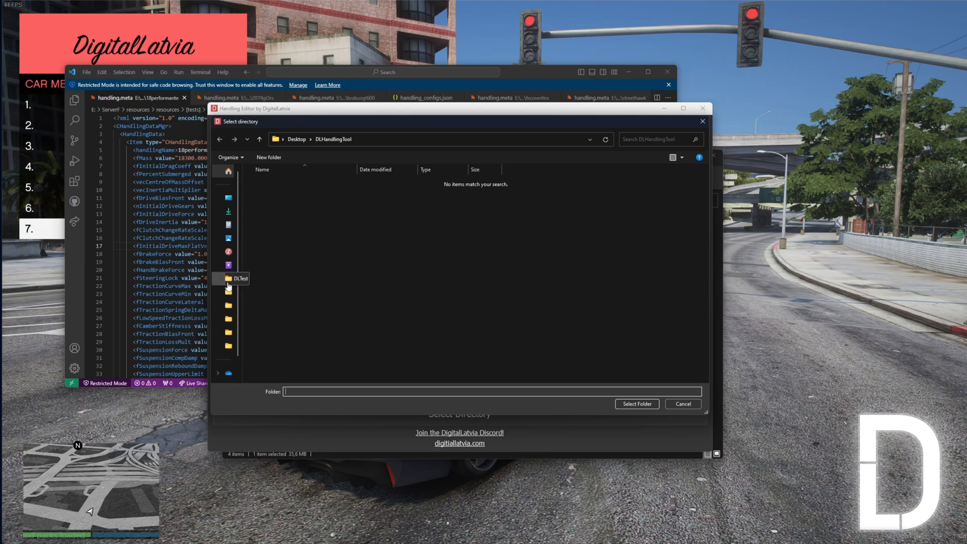
Process the DLTest data folder and acknowledge the done-processing notice.
double_click(240, 278)
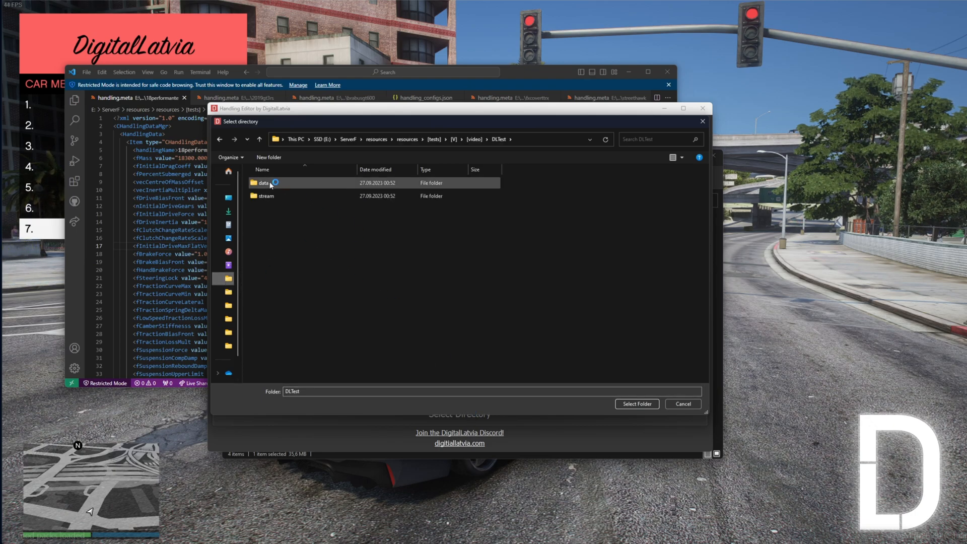
double_click(264, 182)
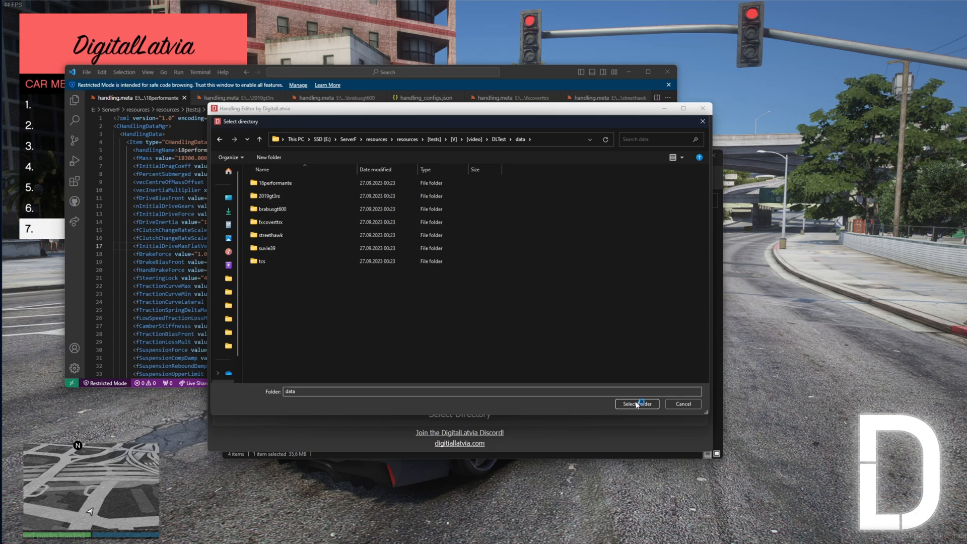
left_click(637, 403)
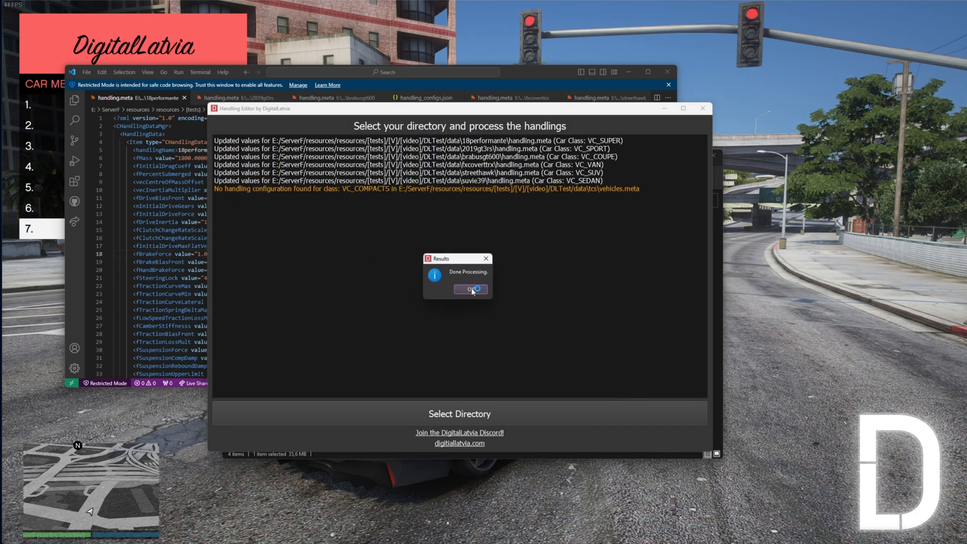
left_click(470, 289)
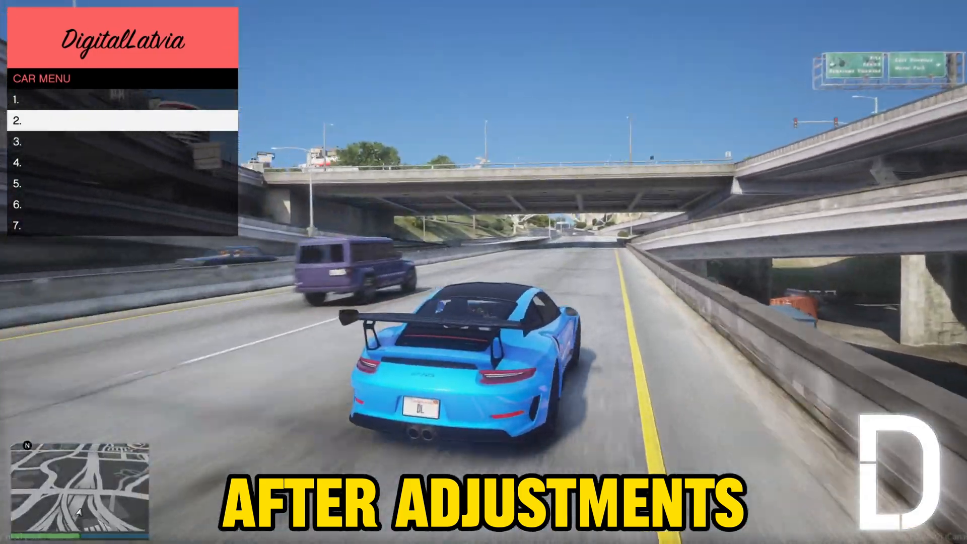
Spawn cars 2 and 3 from the car menu and drive them on the highway.
key("down")
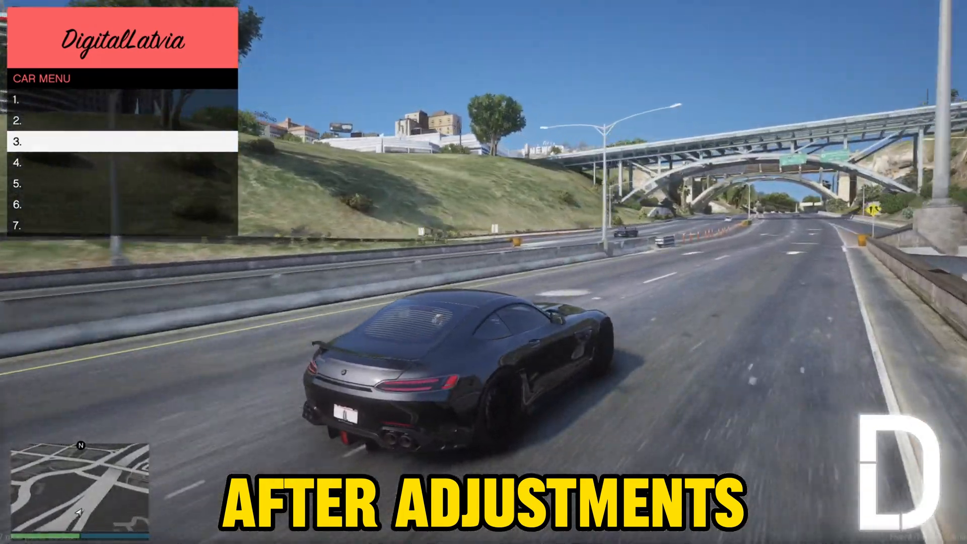
key("down")
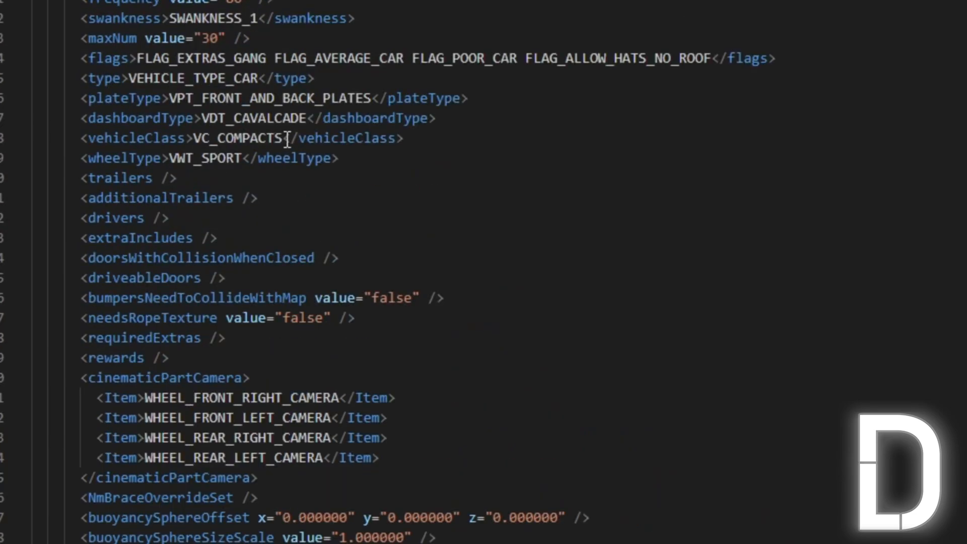
Delete the trailing S so the tcs vehicle class reads VC_COMPACT.
key("Backspace")
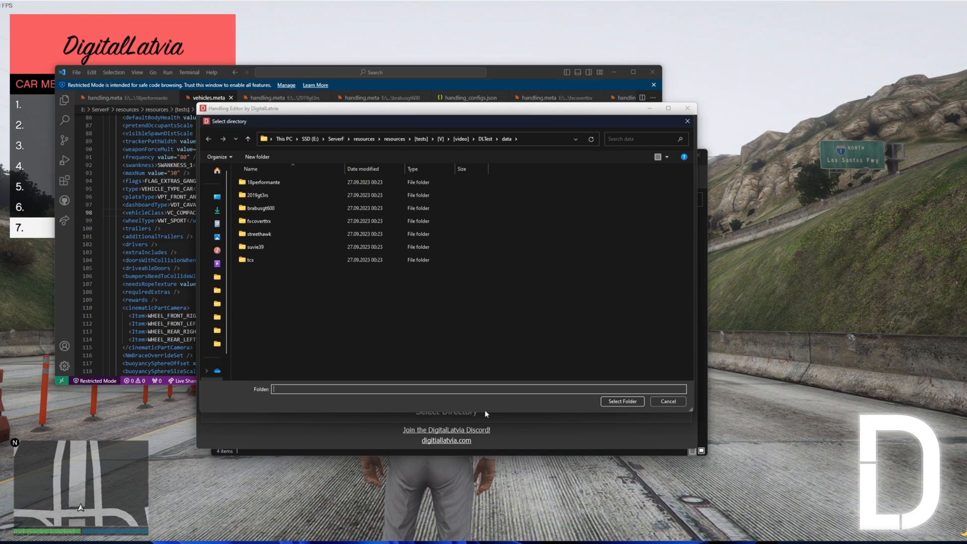
Reprocess the data folder so the tcs handling.meta updates as VC_COMPACT.
left_click(622, 402)
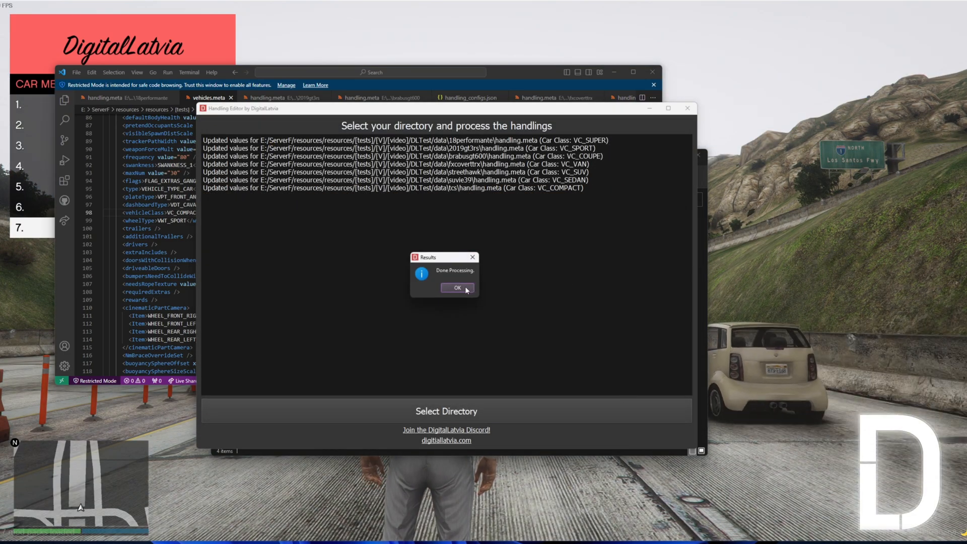
left_click(456, 288)
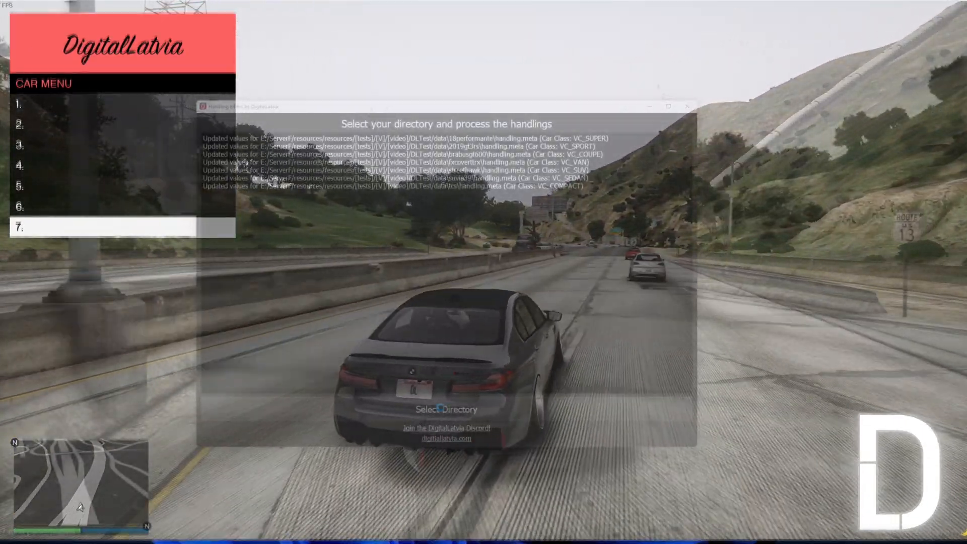
Navigate up to the [video] folder and process every car pack under it.
left_click(446, 409)
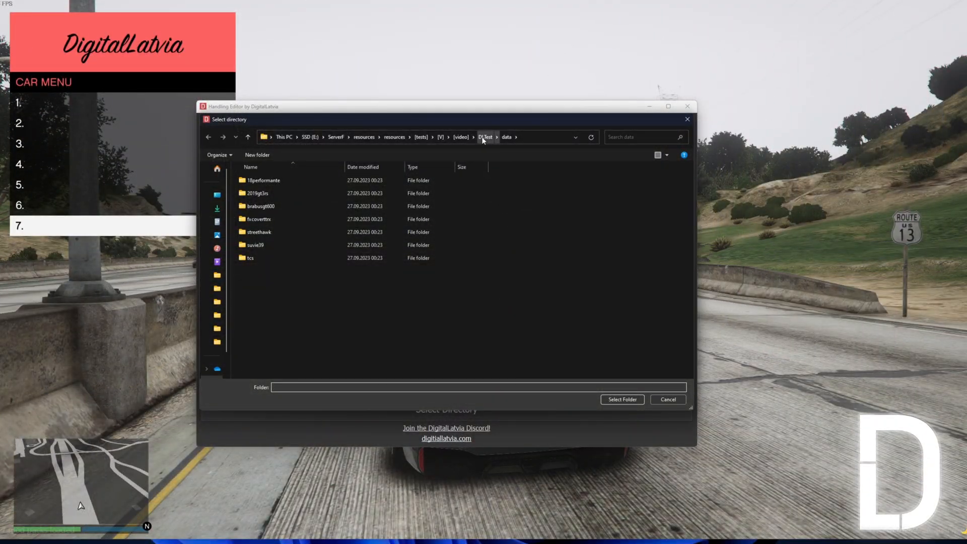
left_click(460, 137)
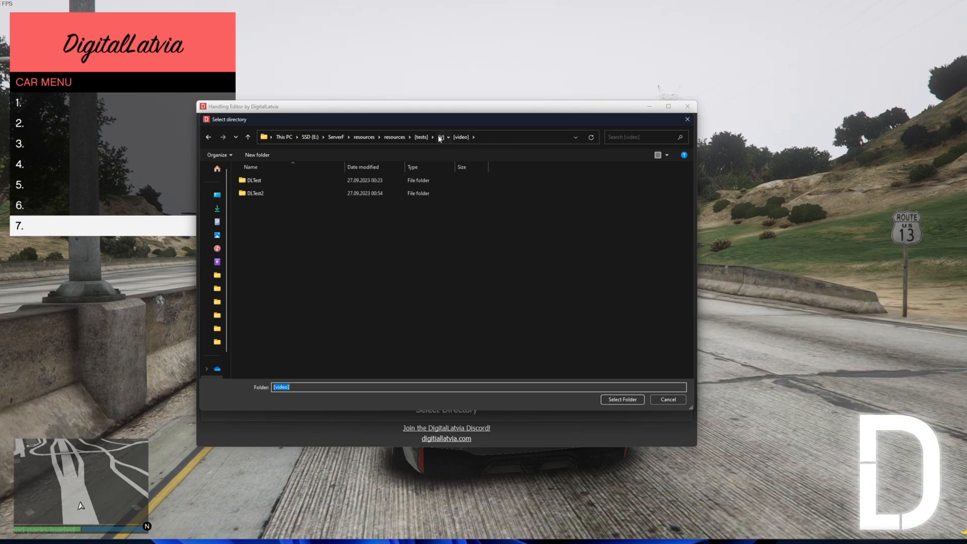
left_click(441, 137)
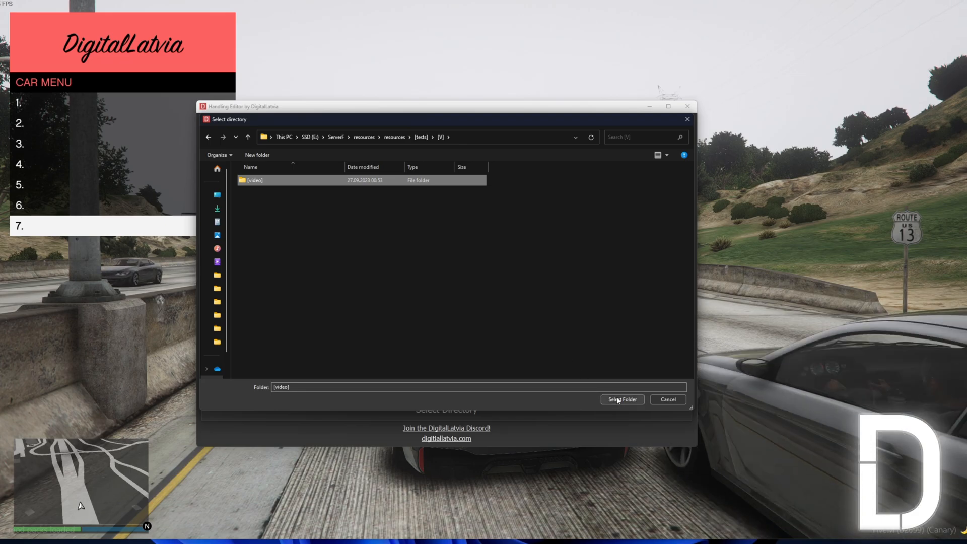
left_click(622, 399)
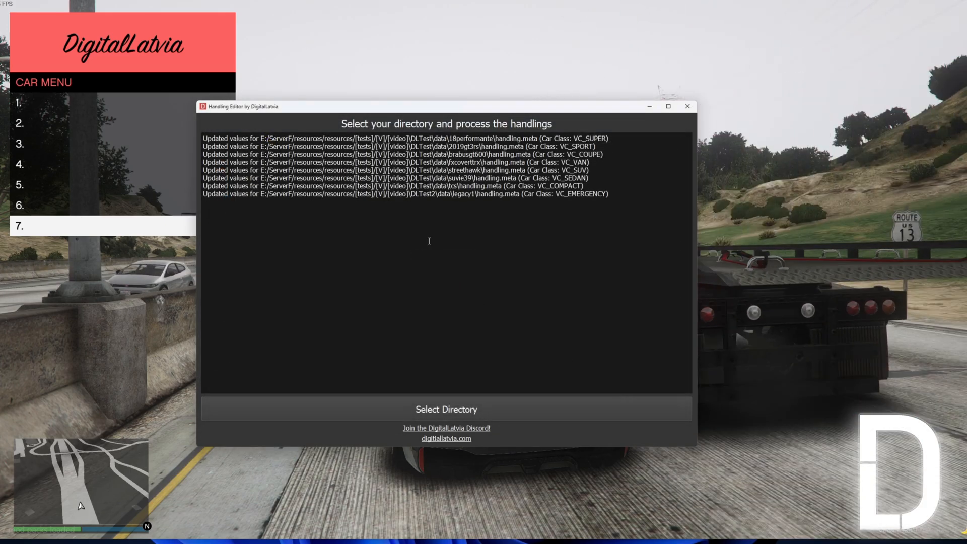